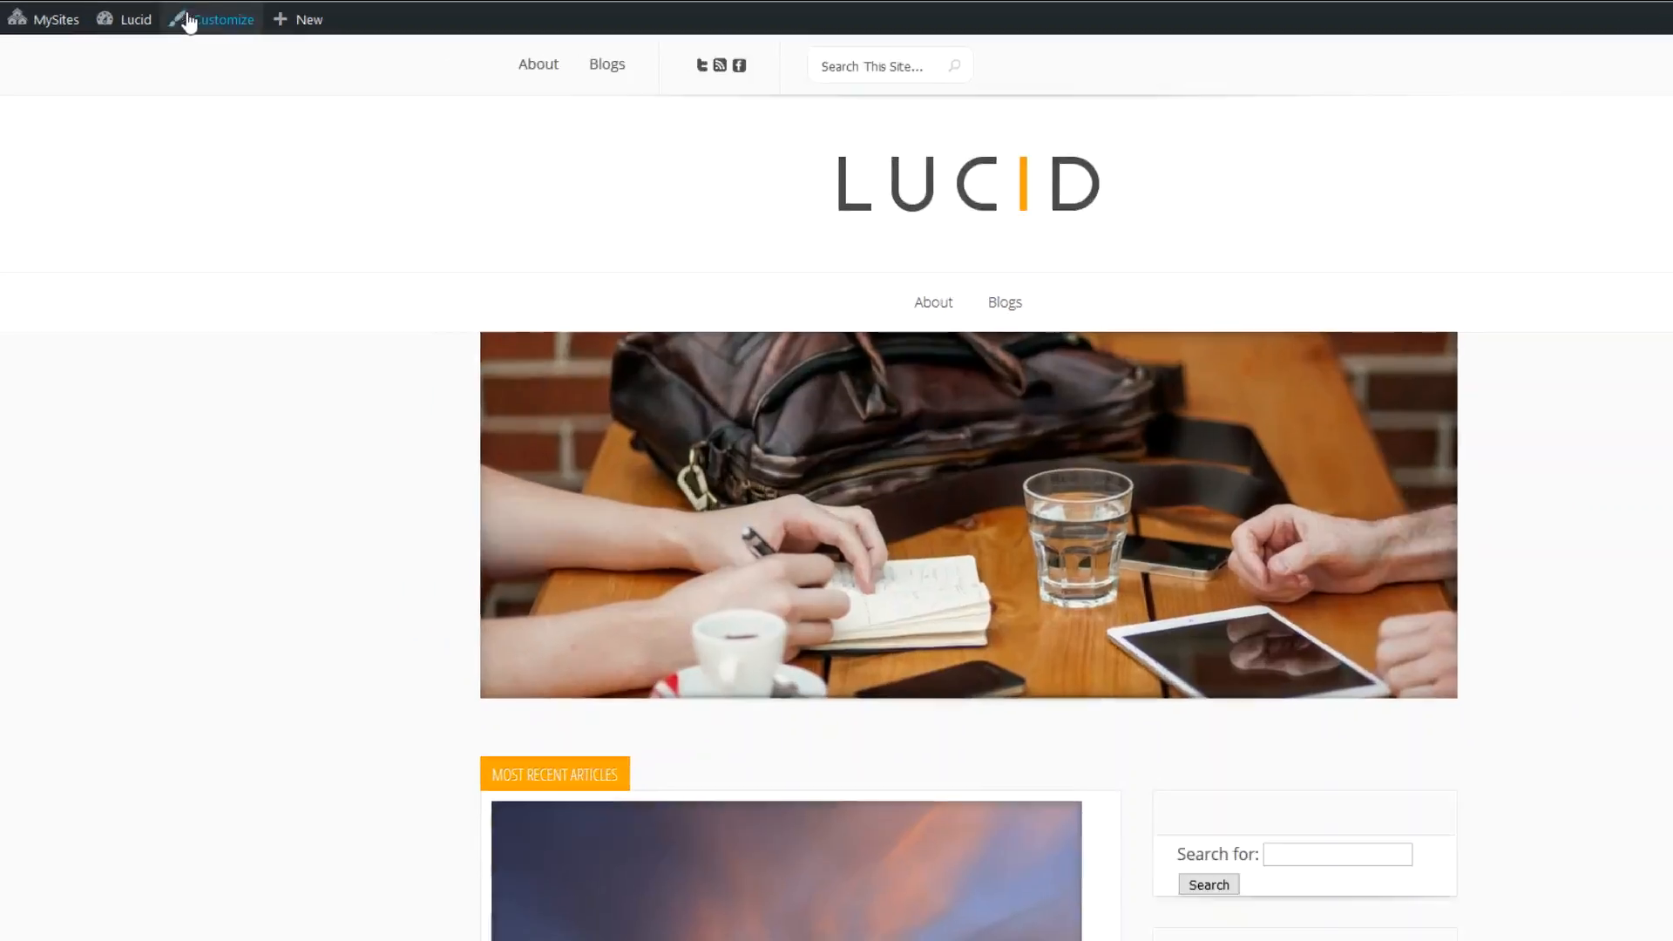
# - Go to the Lucid blog's dashboard via the admin bar and open Theme Options
pyautogui.click(136, 18)
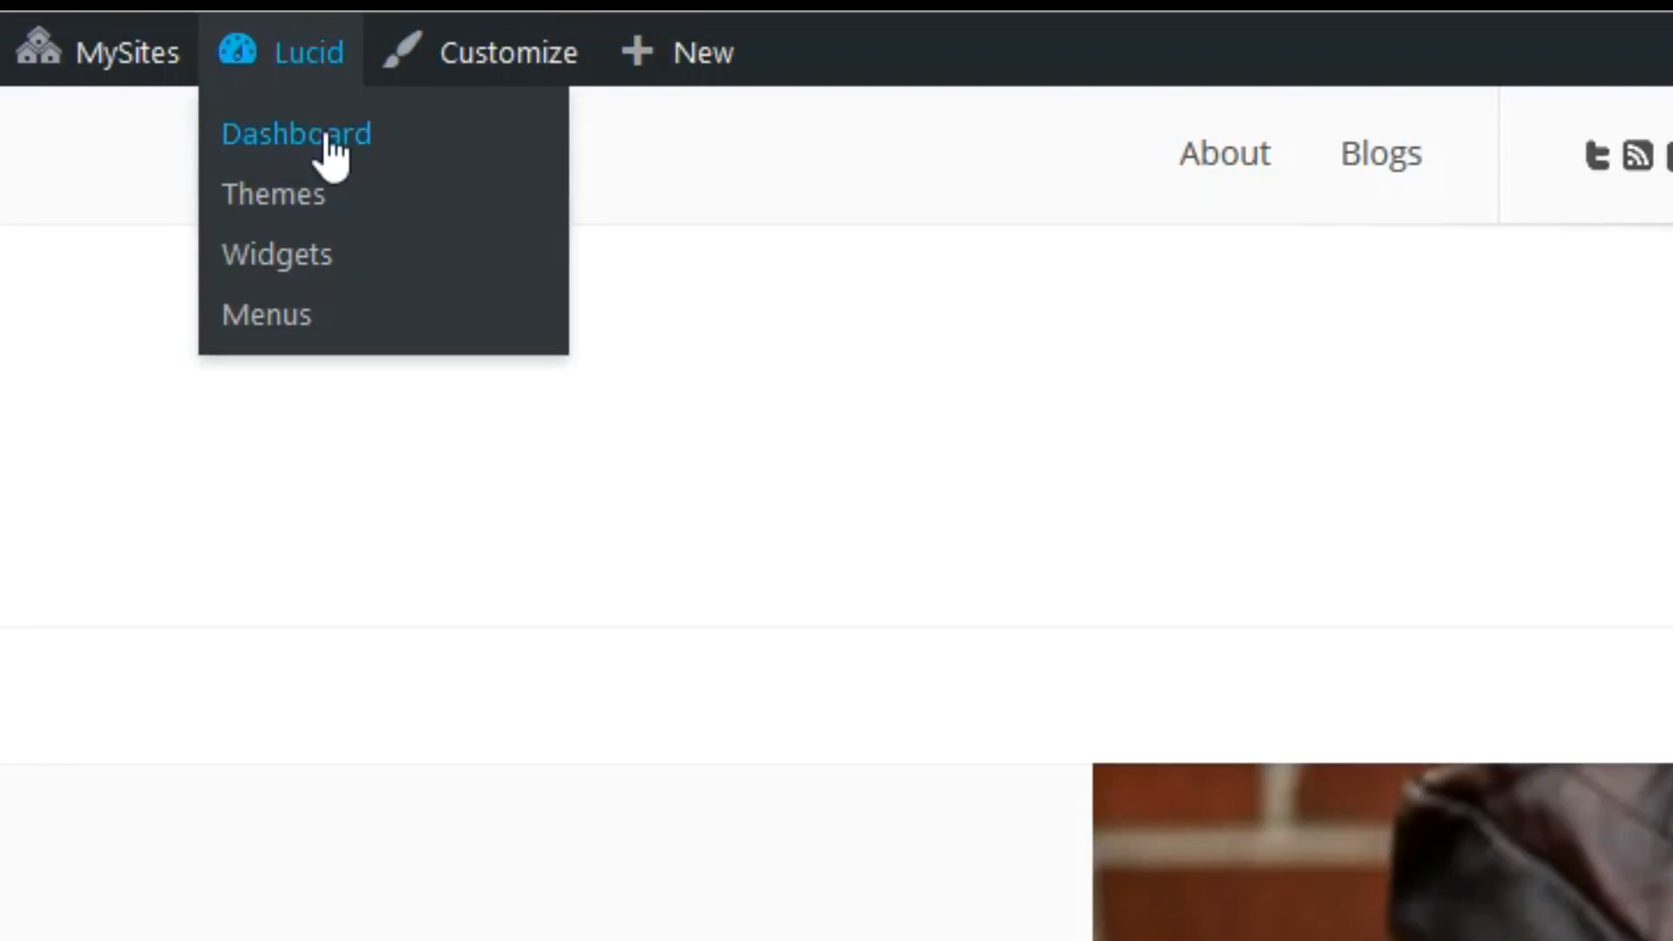
pyautogui.click(295, 133)
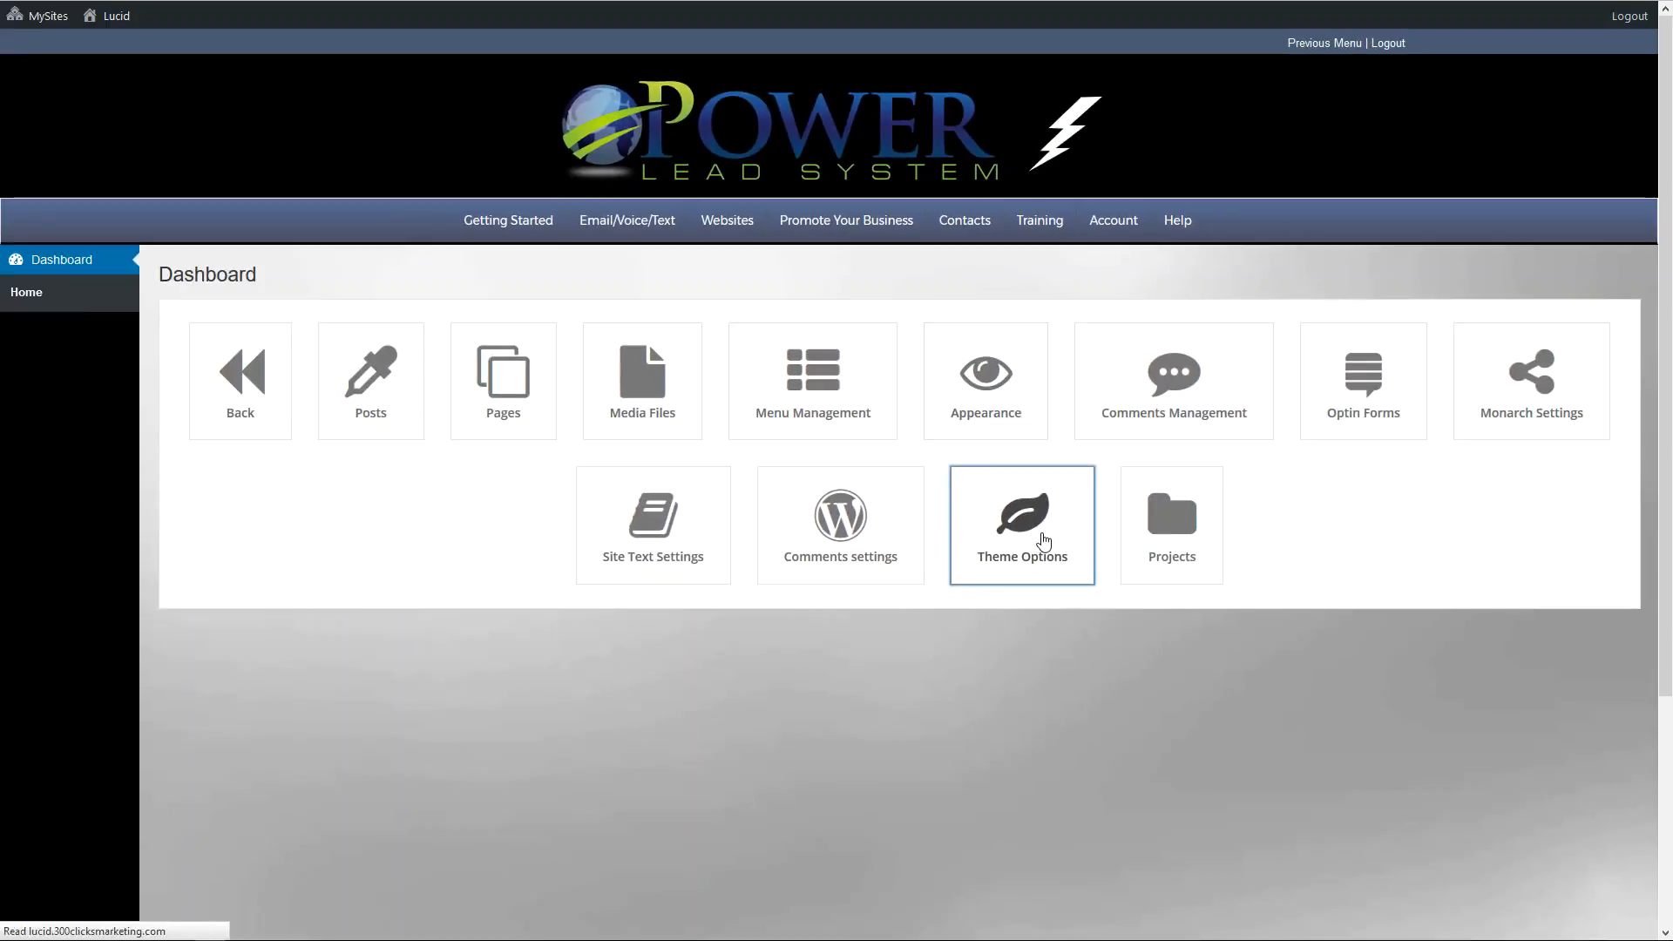
pyautogui.click(1021, 524)
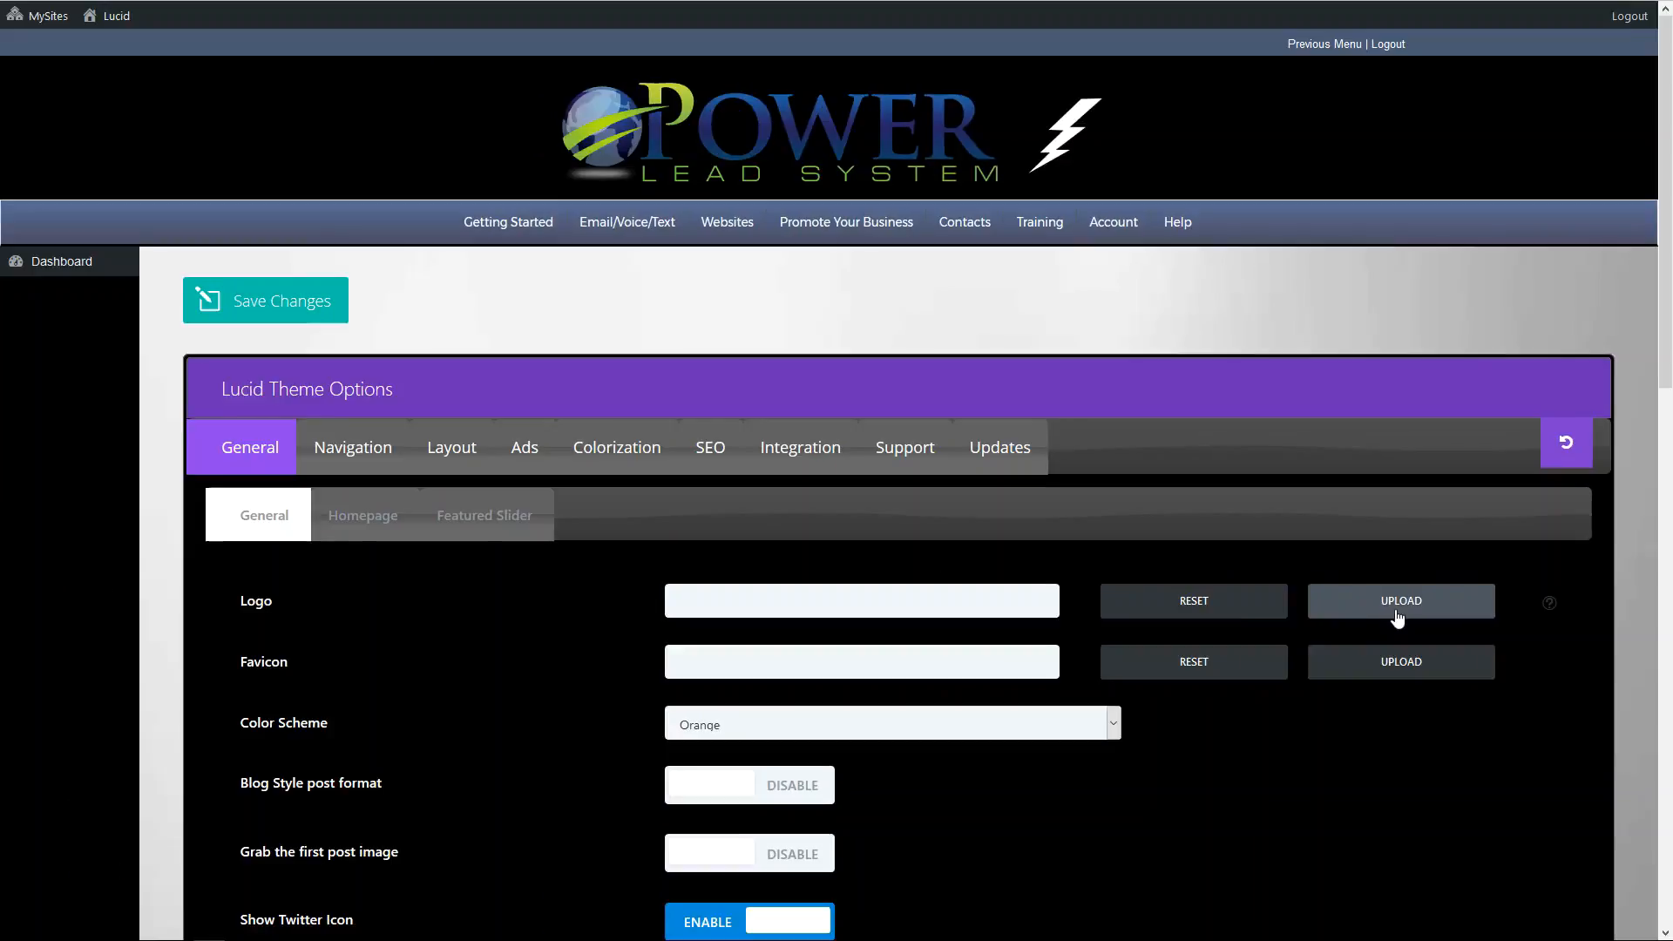
# - Upload your-logo.png as the Lucid theme's Logo image
pyautogui.click(1401, 600)
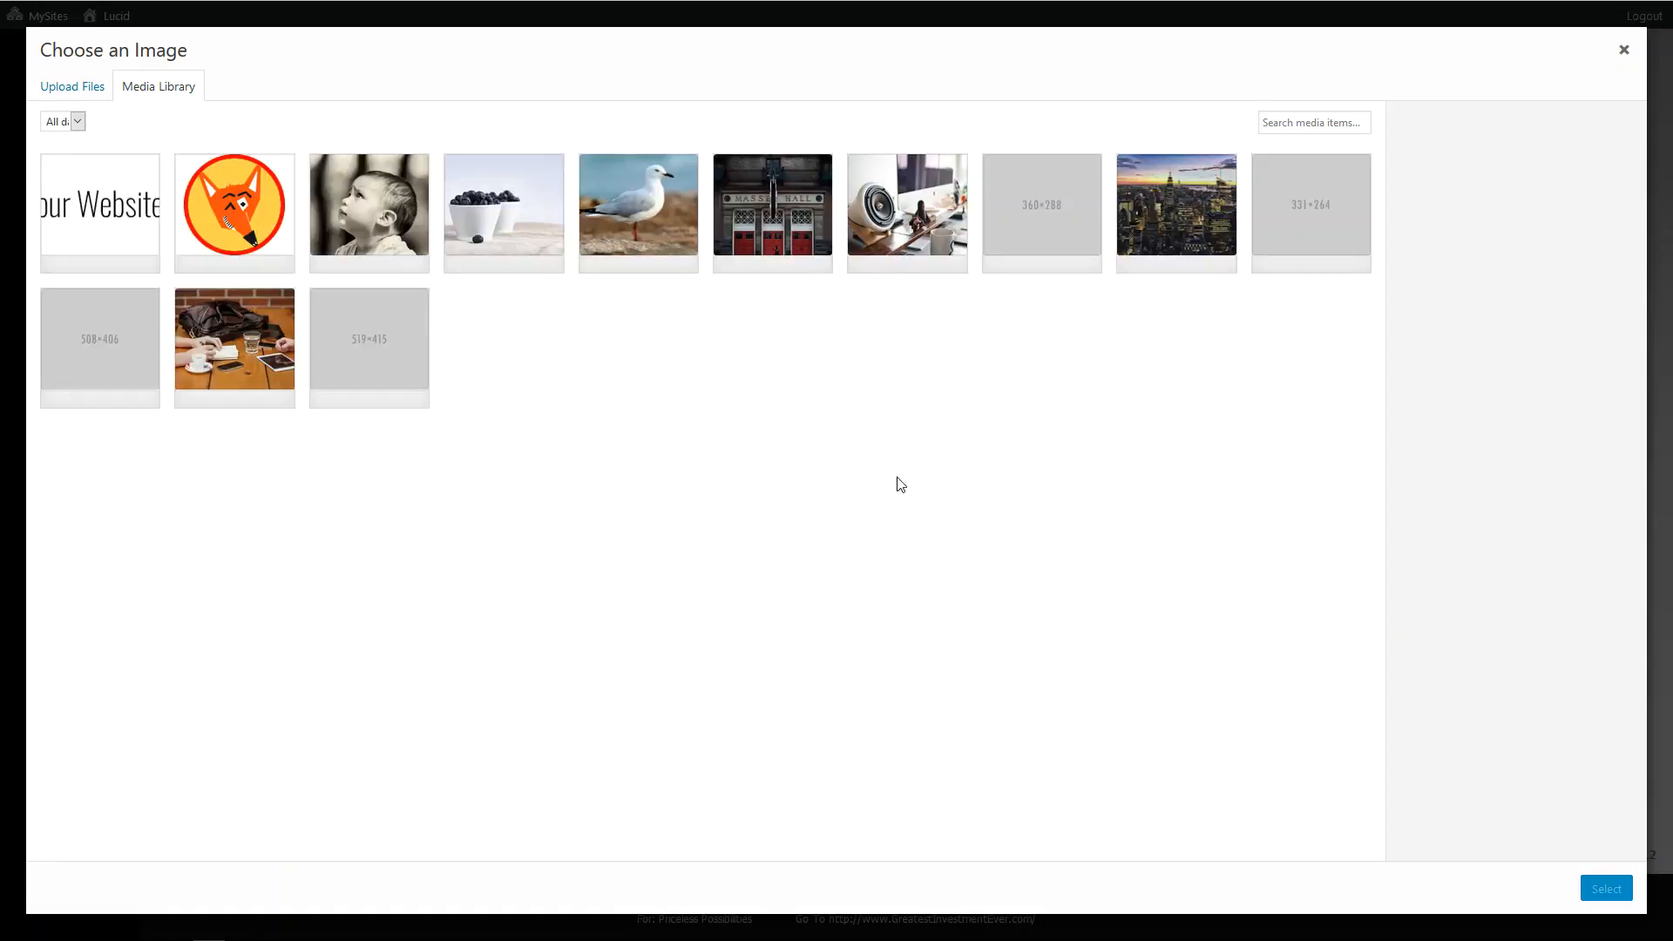
pyautogui.click(71, 85)
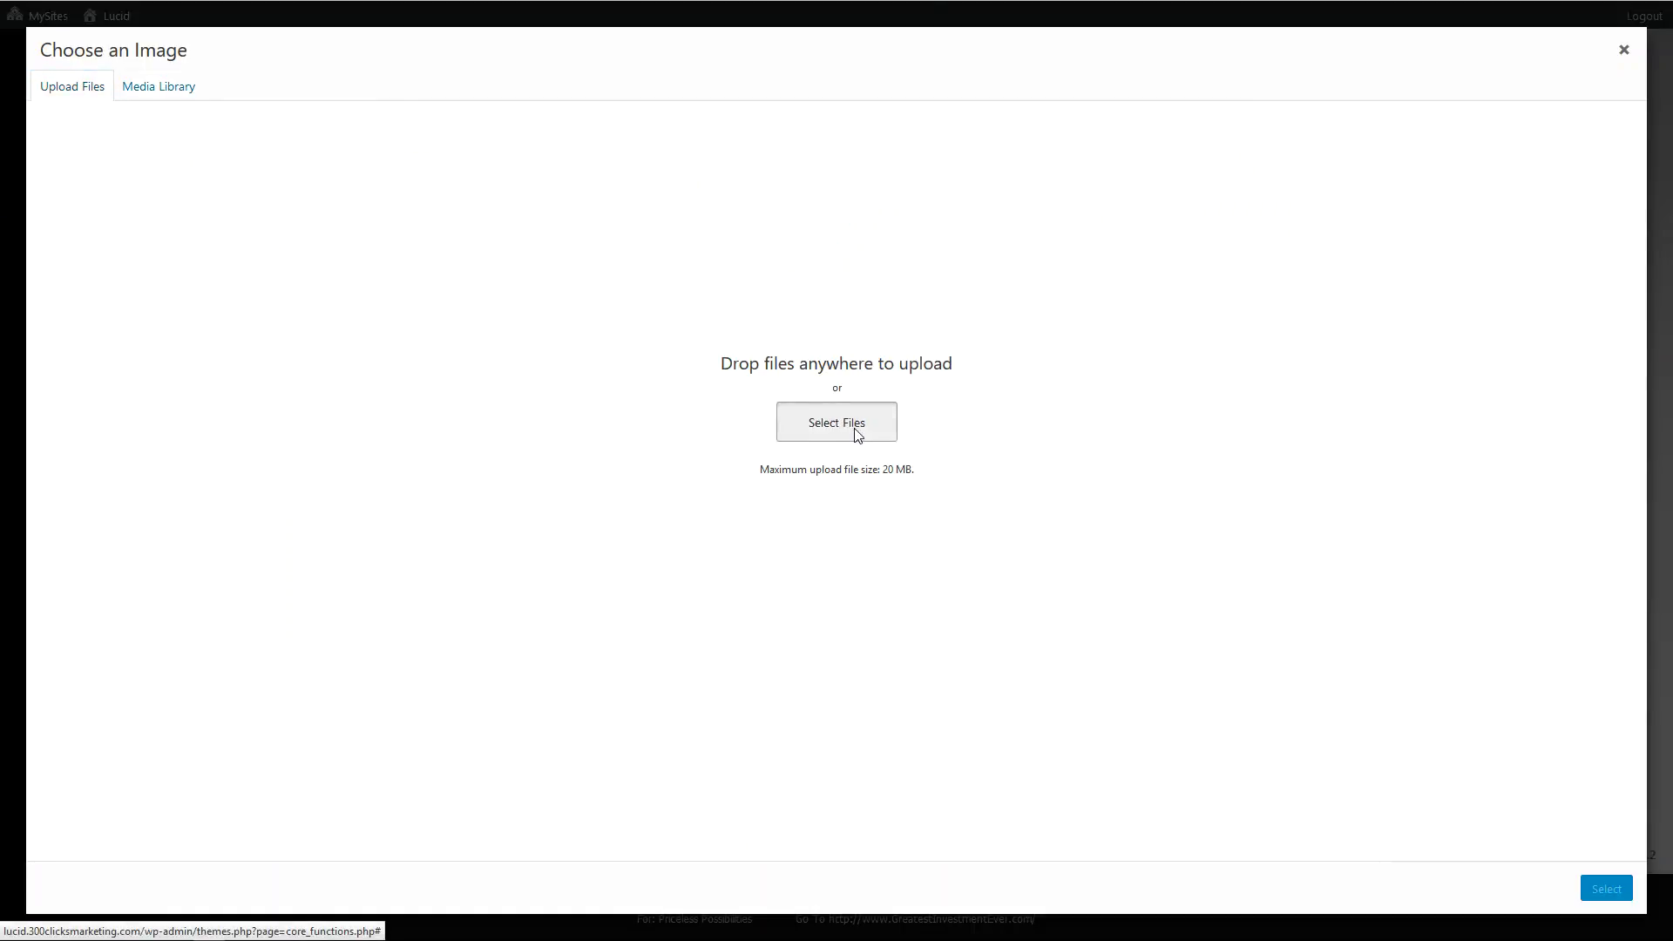
pyautogui.click(836, 421)
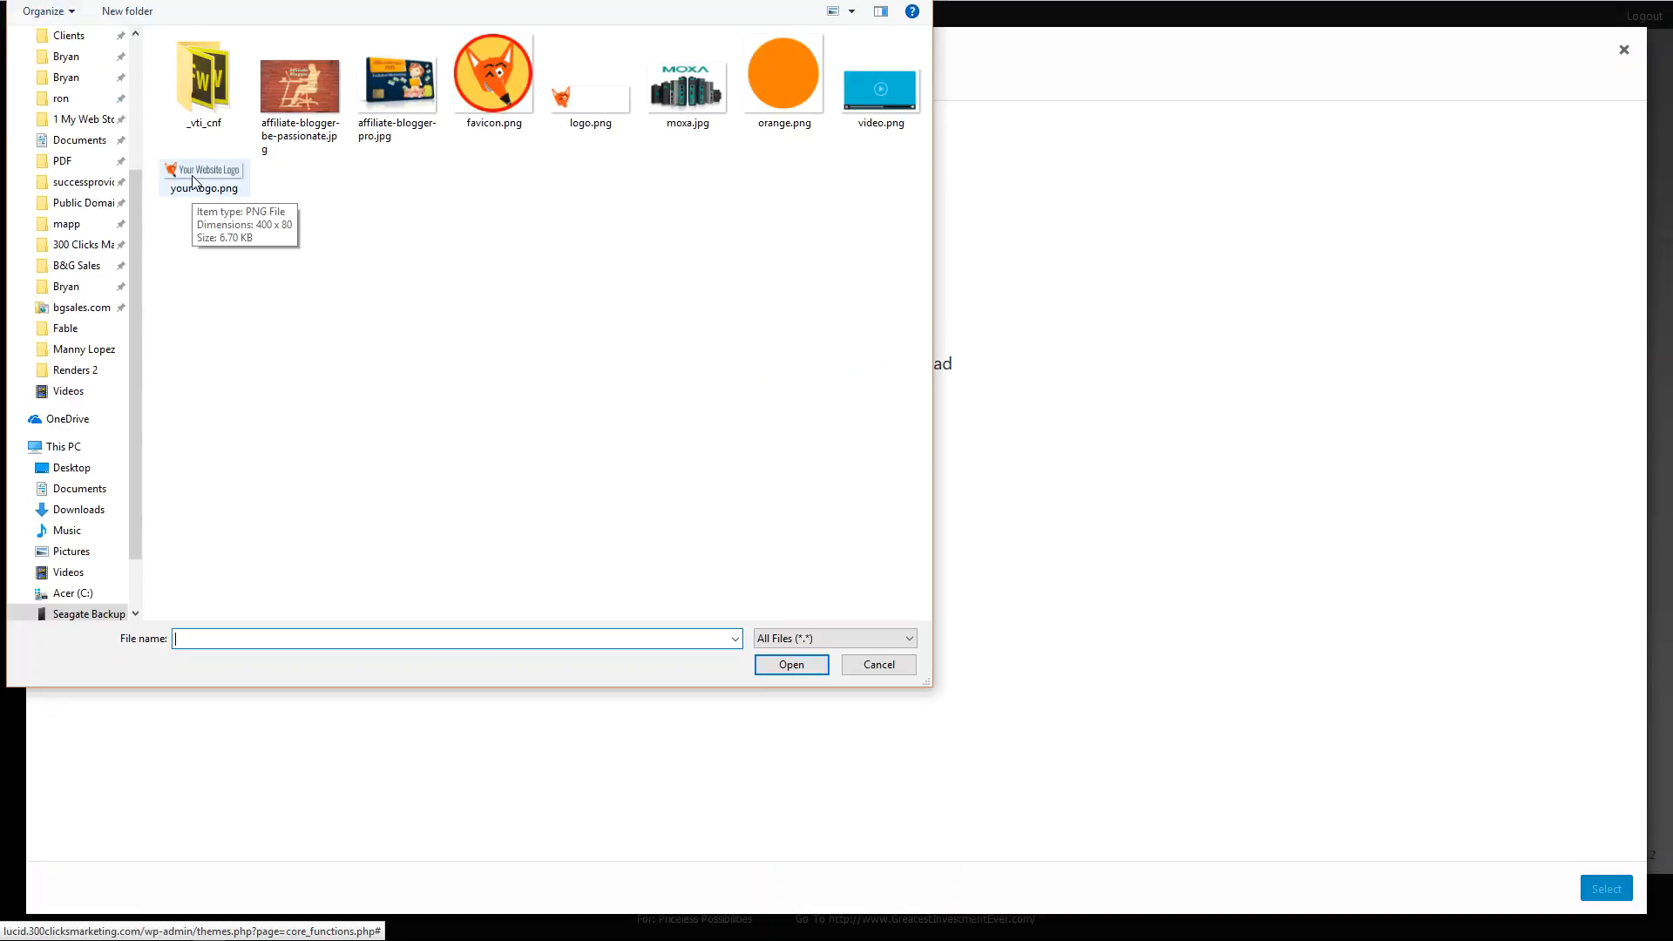
pyautogui.click(204, 177)
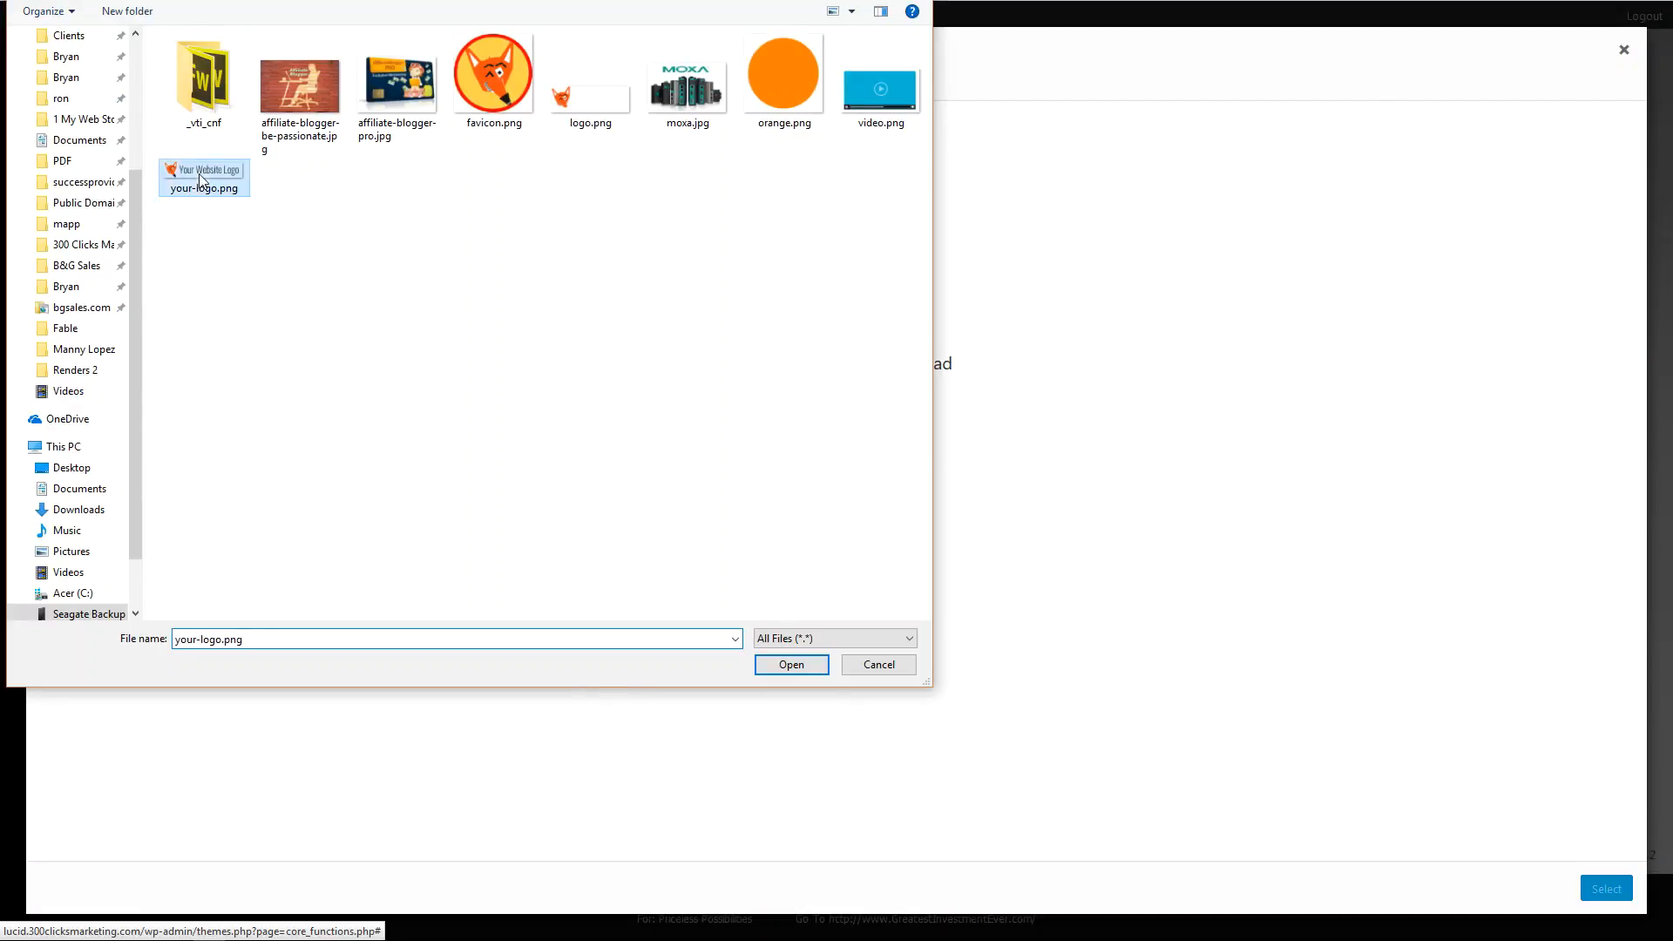
pyautogui.click(790, 664)
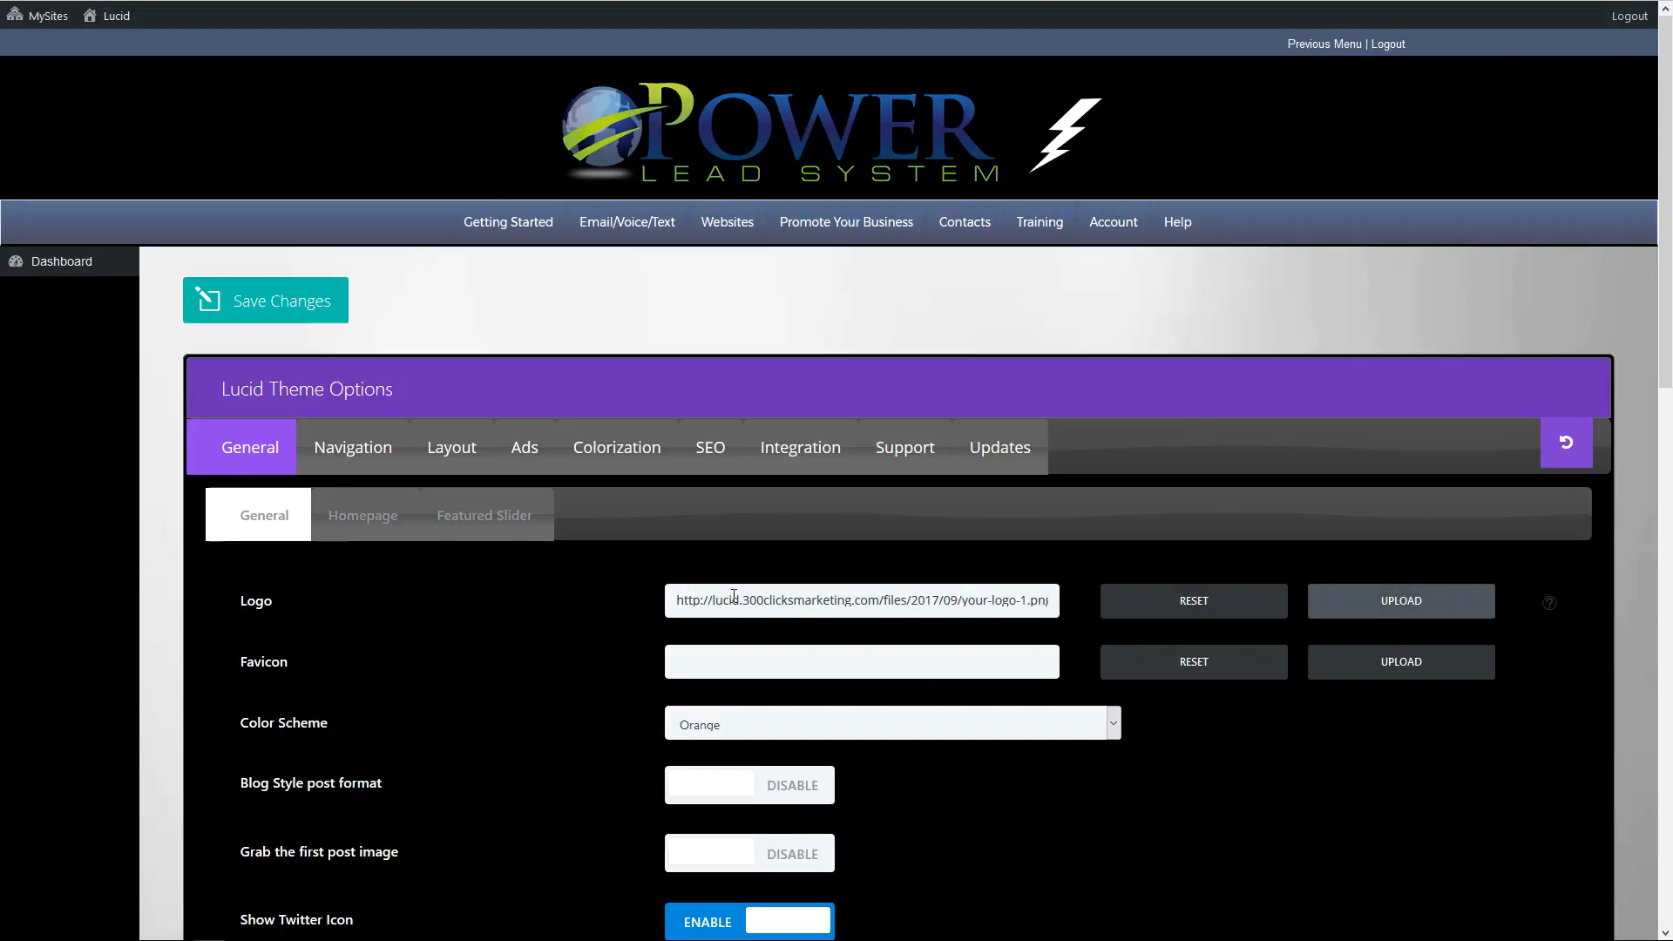
pyautogui.moveTo(267, 671)
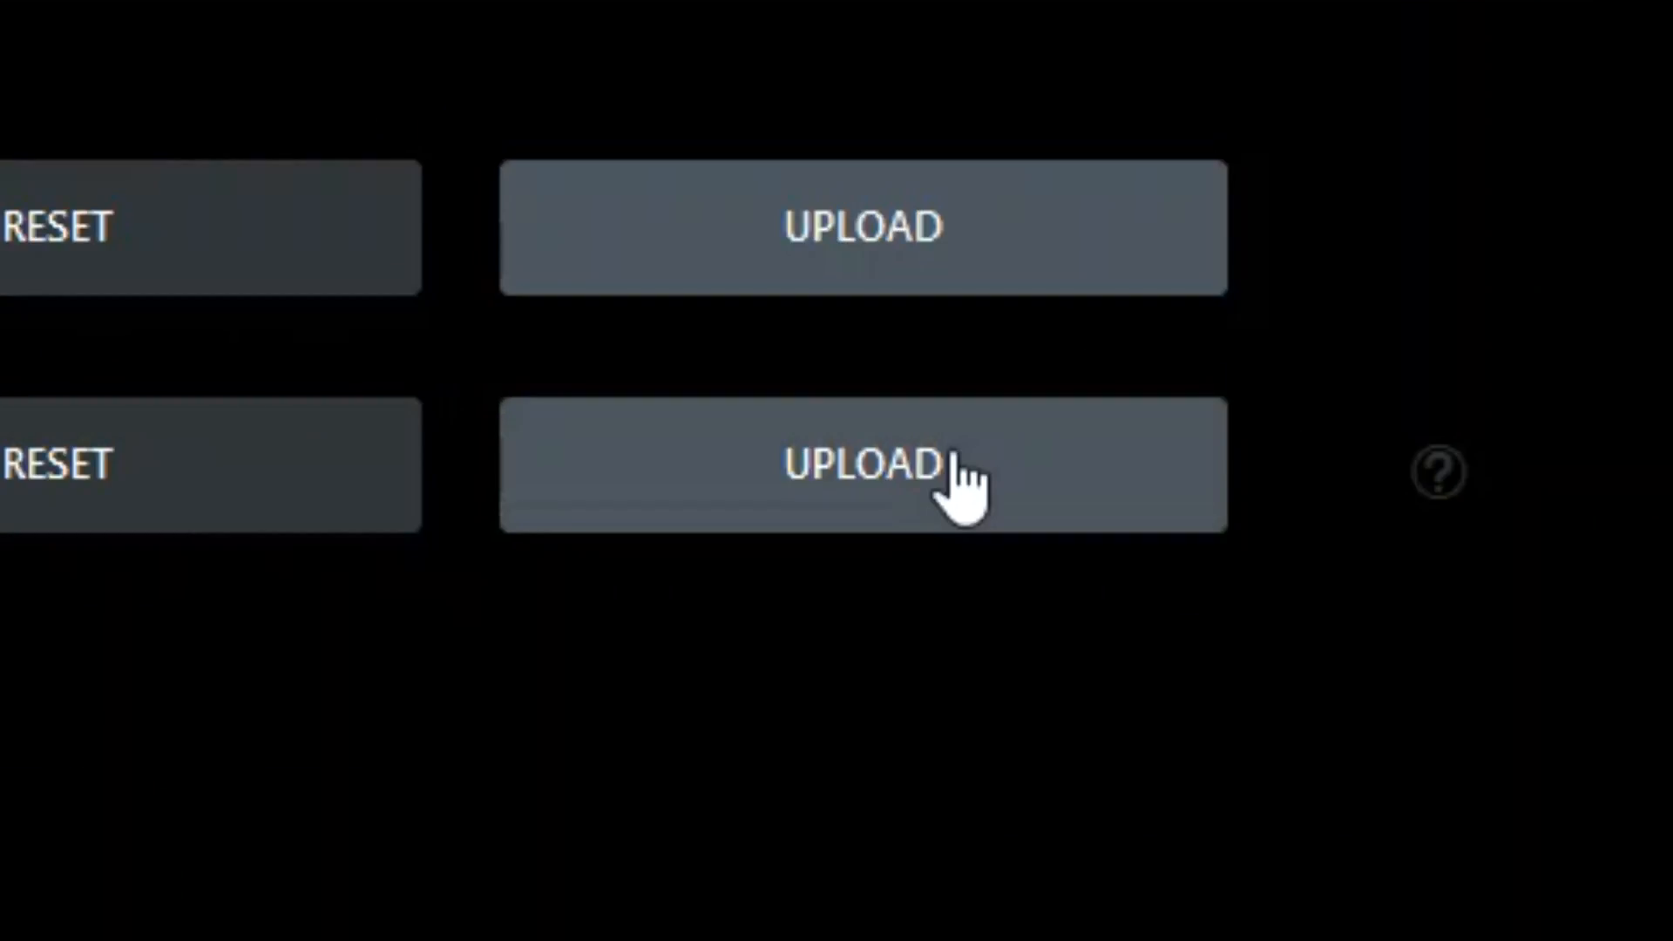
# - Select the fox favicon.png from the Media Library as the Favicon
pyautogui.click(860, 466)
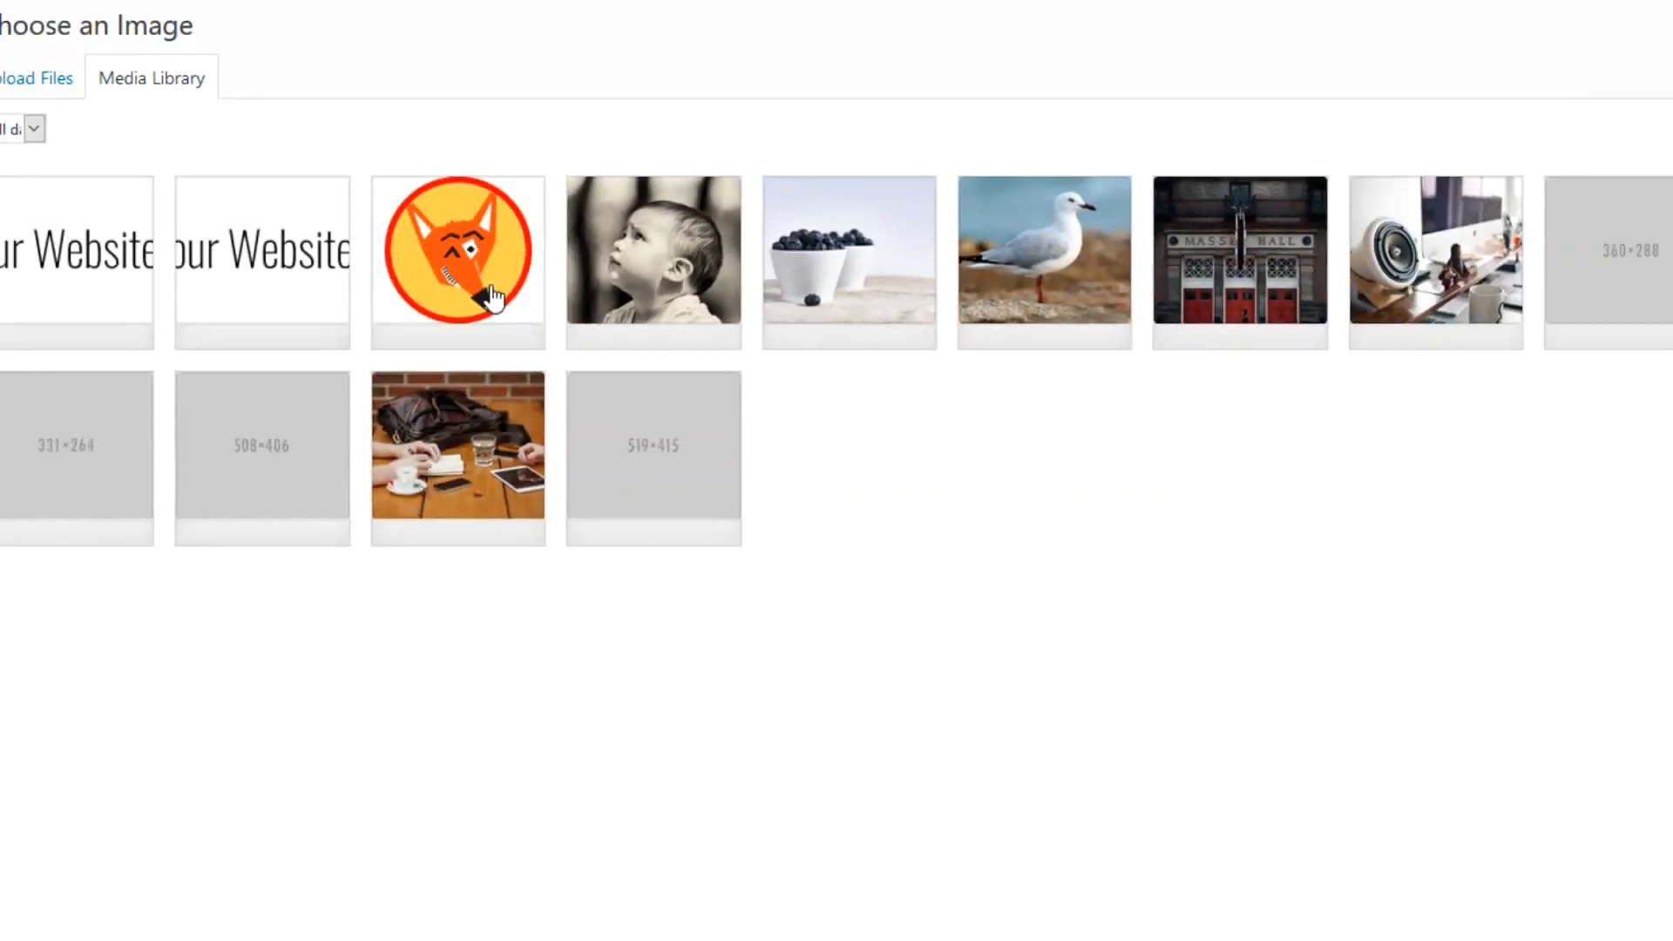
pyautogui.click(456, 261)
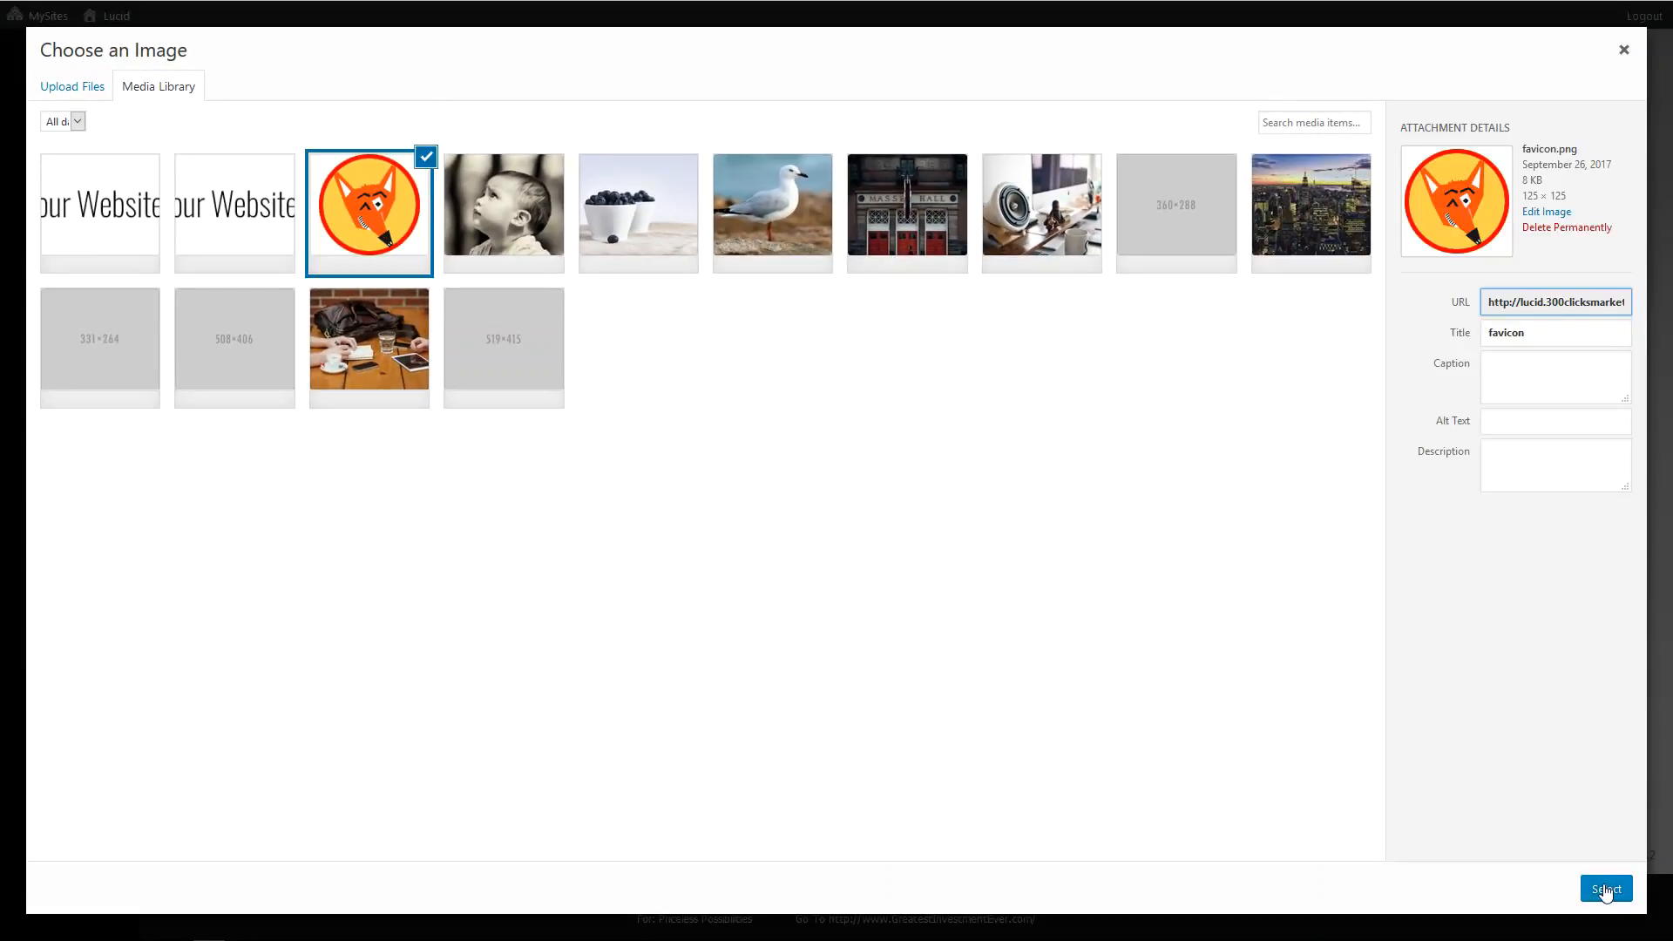
pyautogui.click(1606, 889)
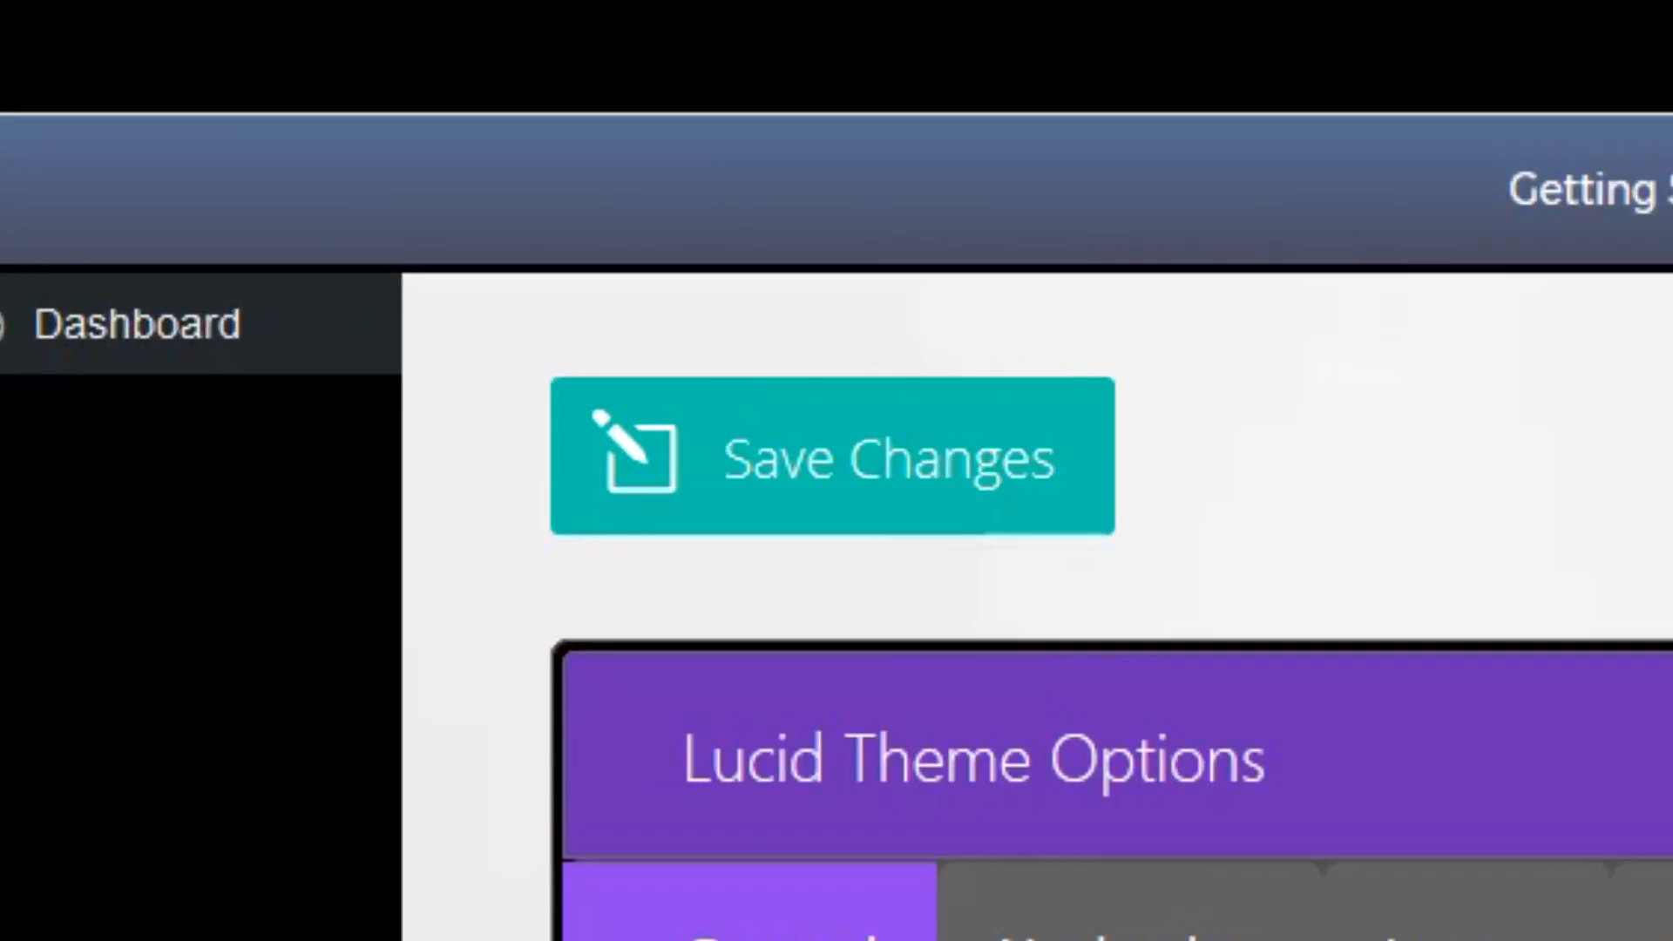
# - Scroll the Theme Options to show both logo and favicon addresses filled in
pyautogui.scroll(-3)
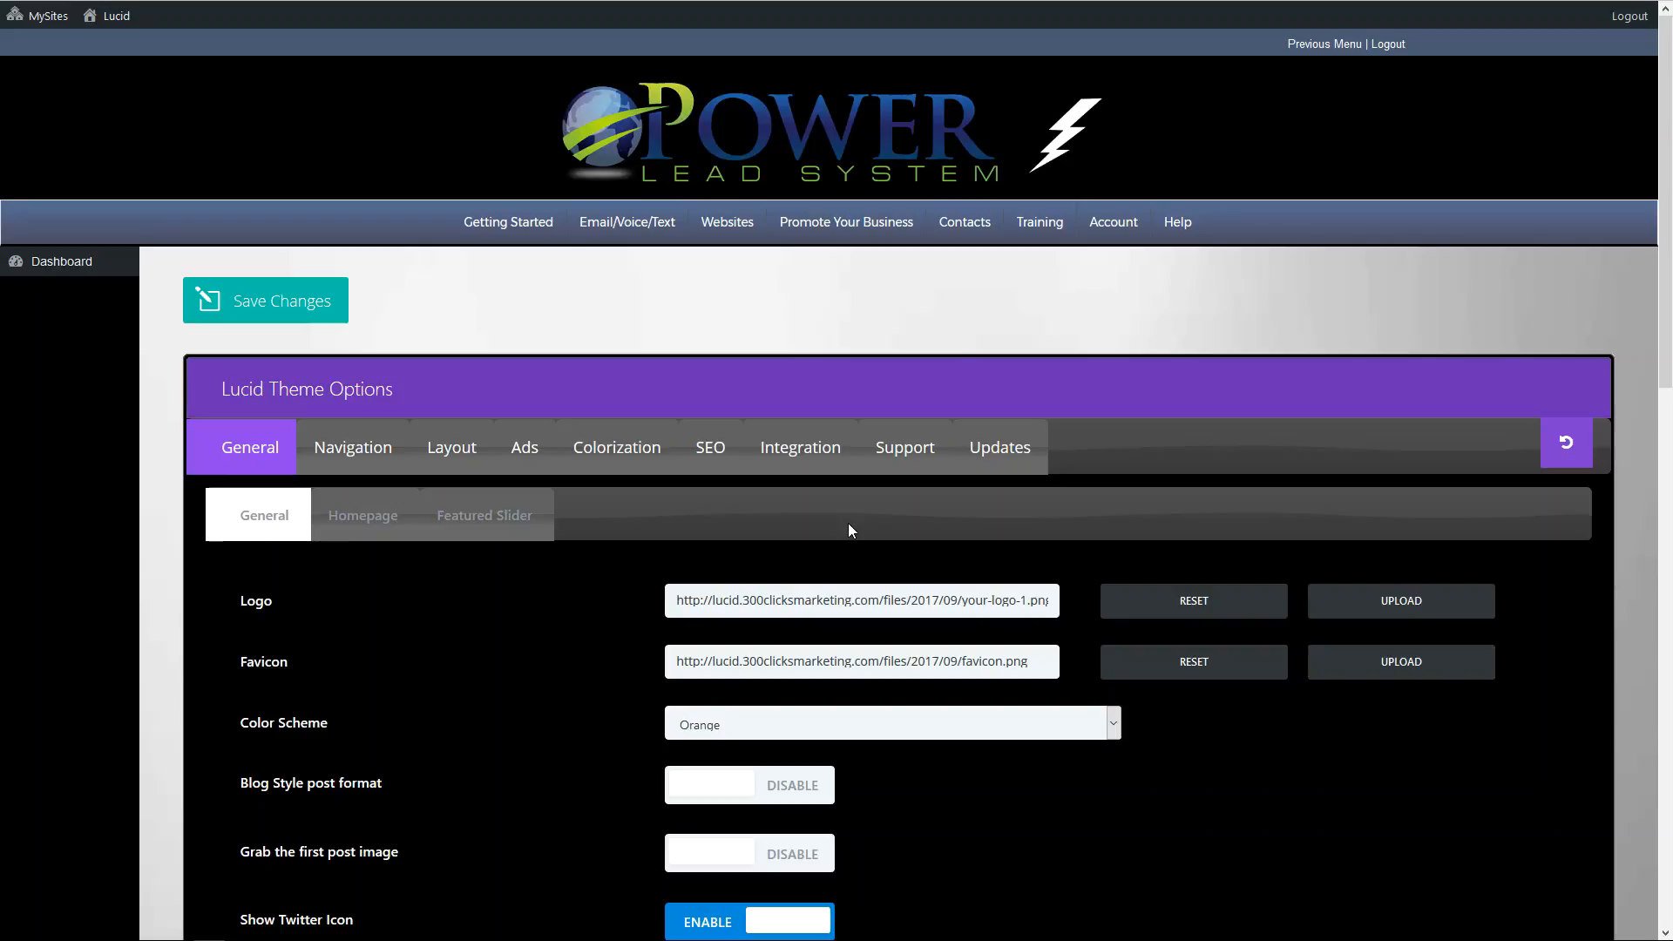
pyautogui.moveTo(461, 328)
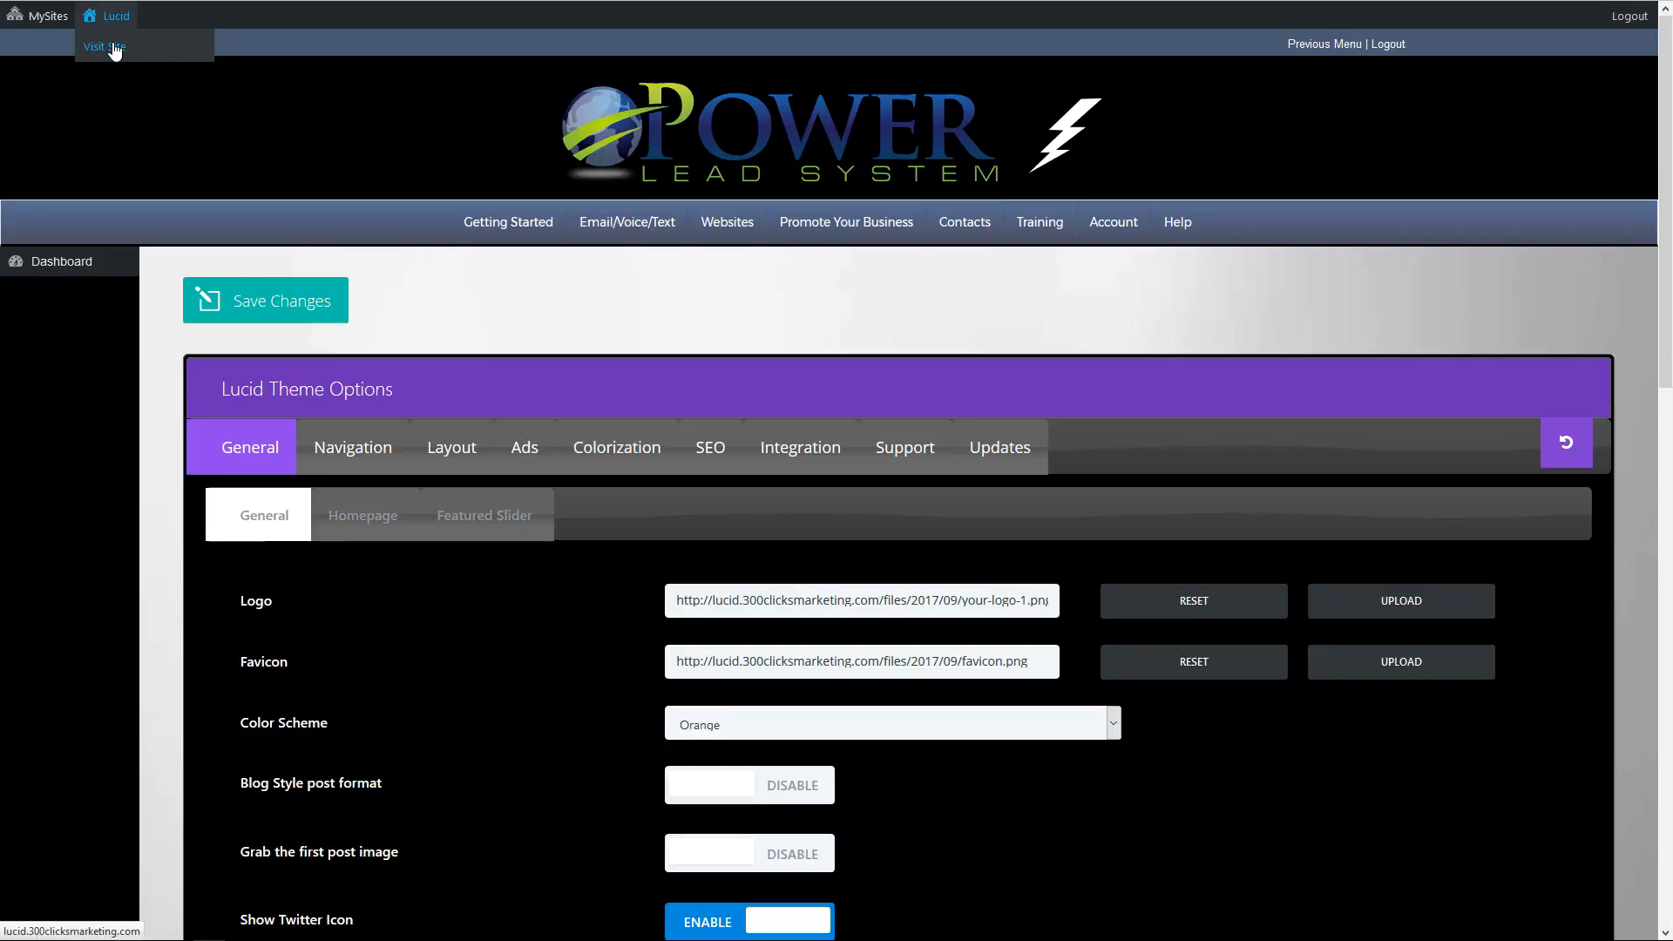
# - Visit the live Lucid site from the admin bar and maximize the Firefox window
pyautogui.click(104, 47)
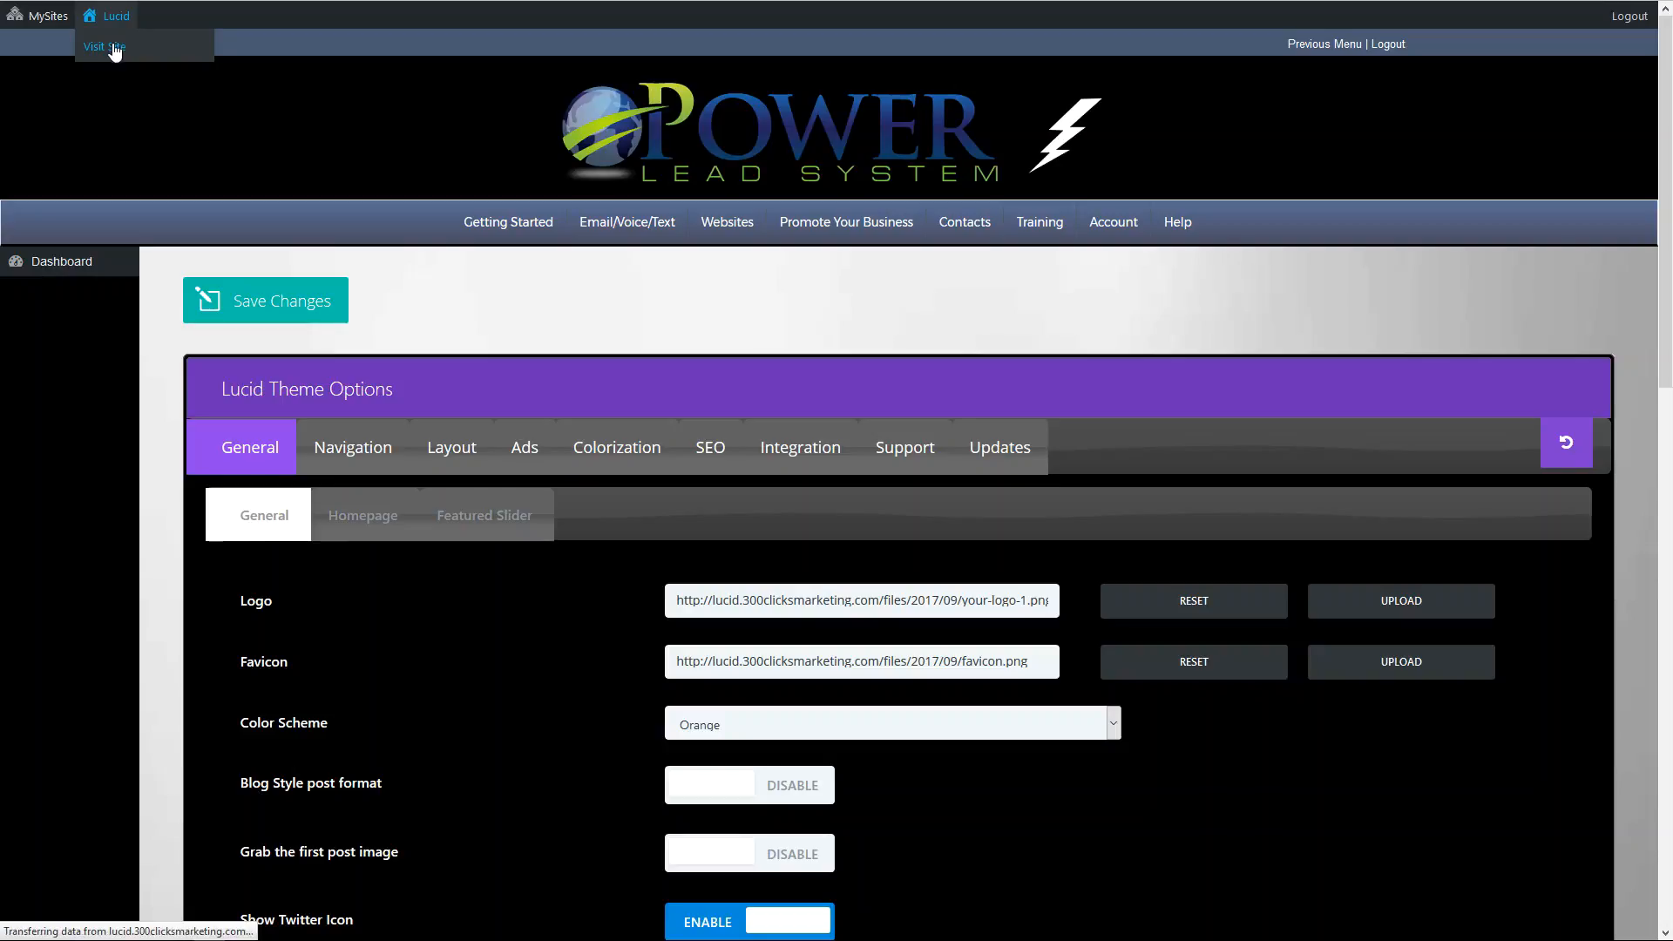
pyautogui.click(104, 47)
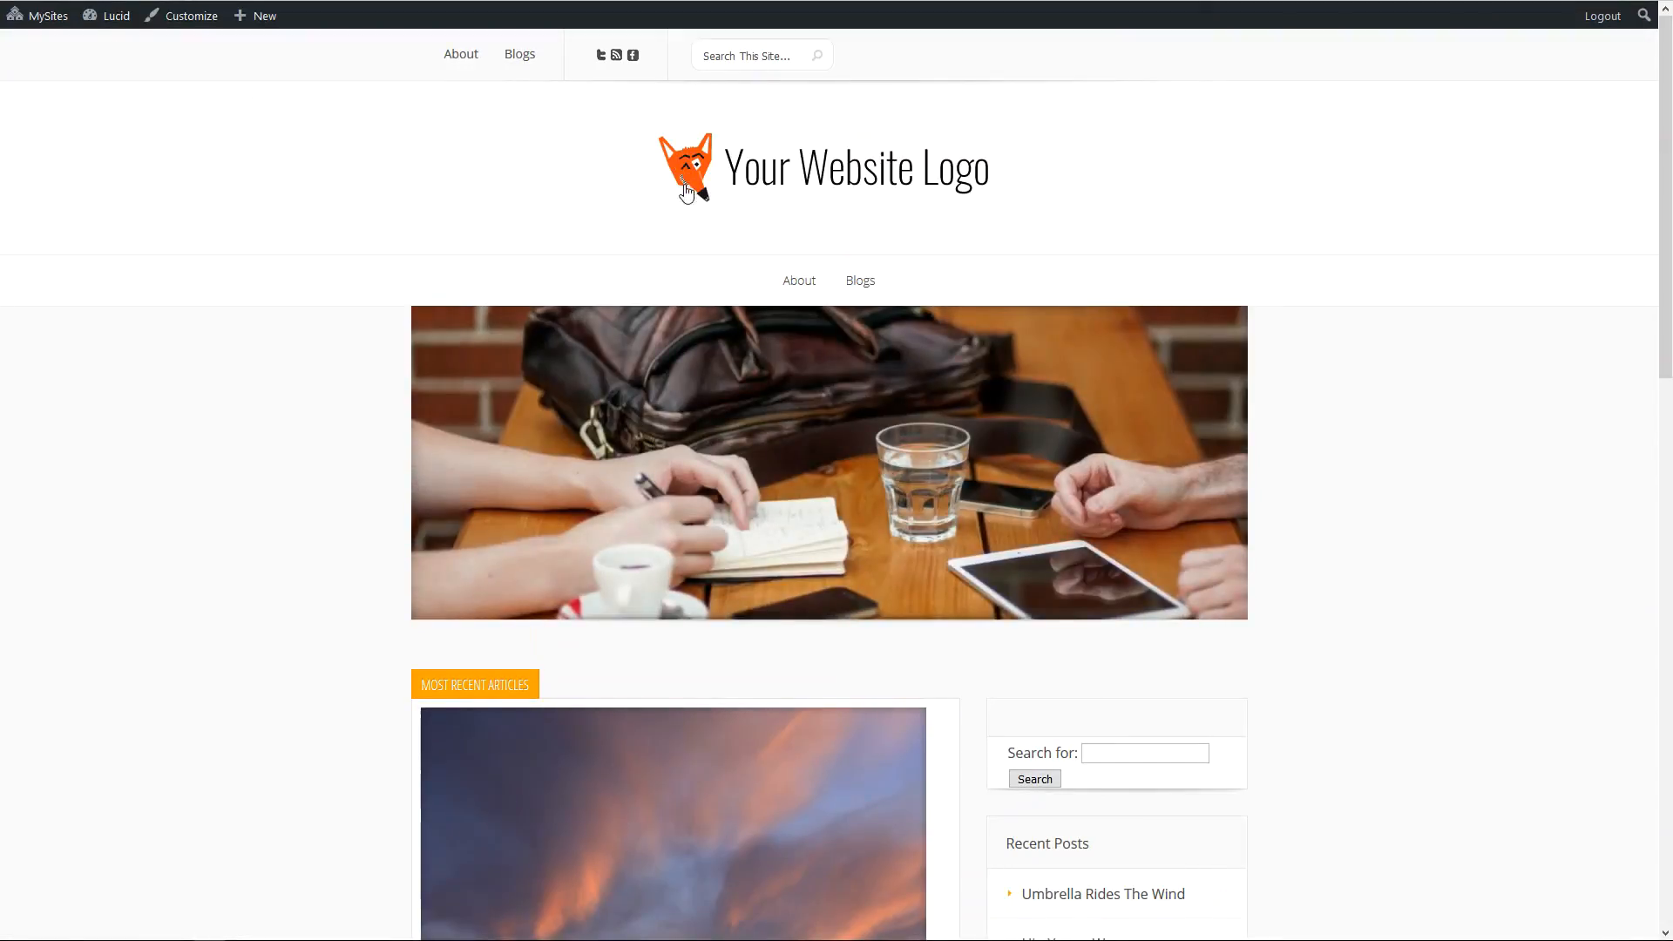
pyautogui.moveTo(760, 200)
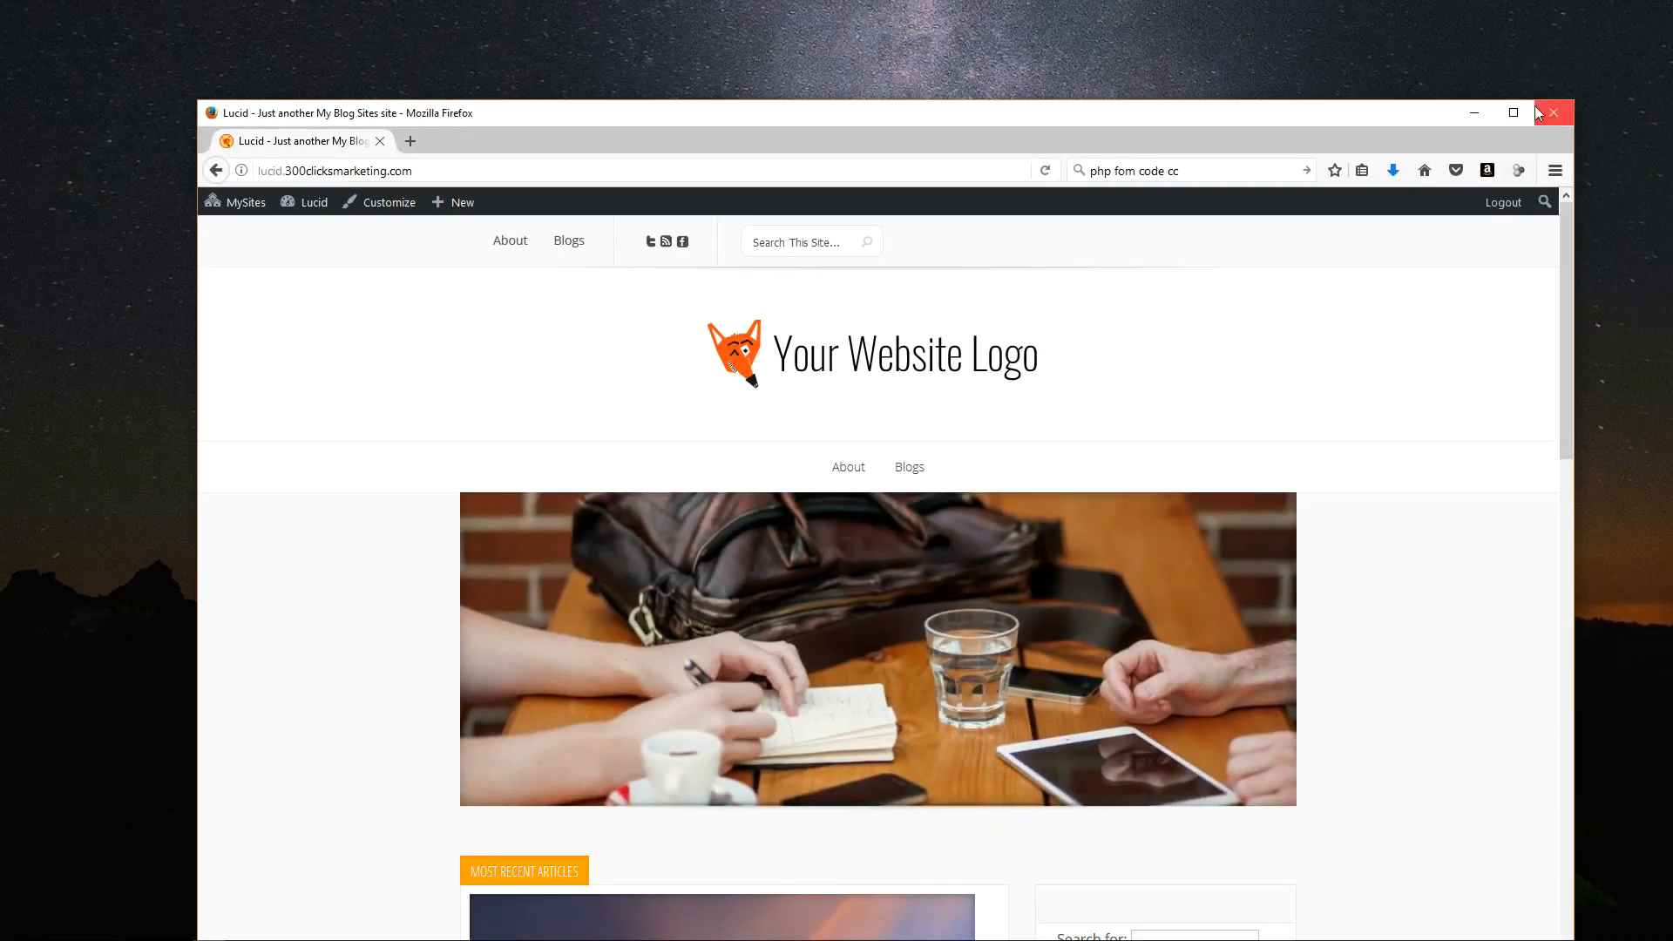
pyautogui.click(1512, 113)
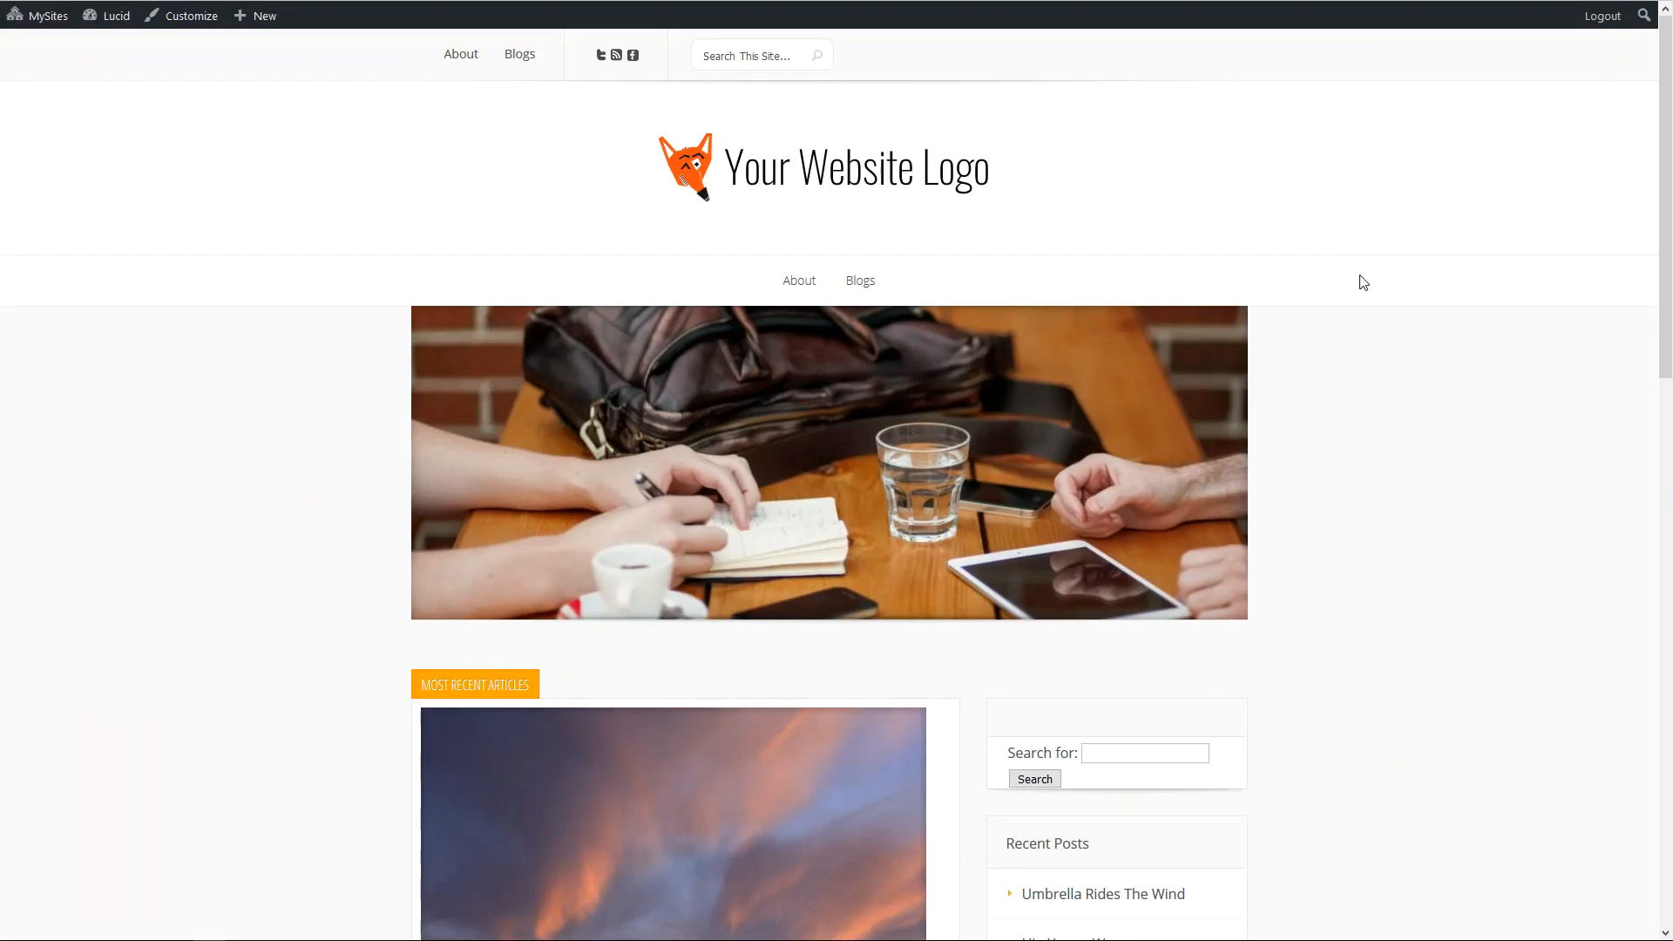